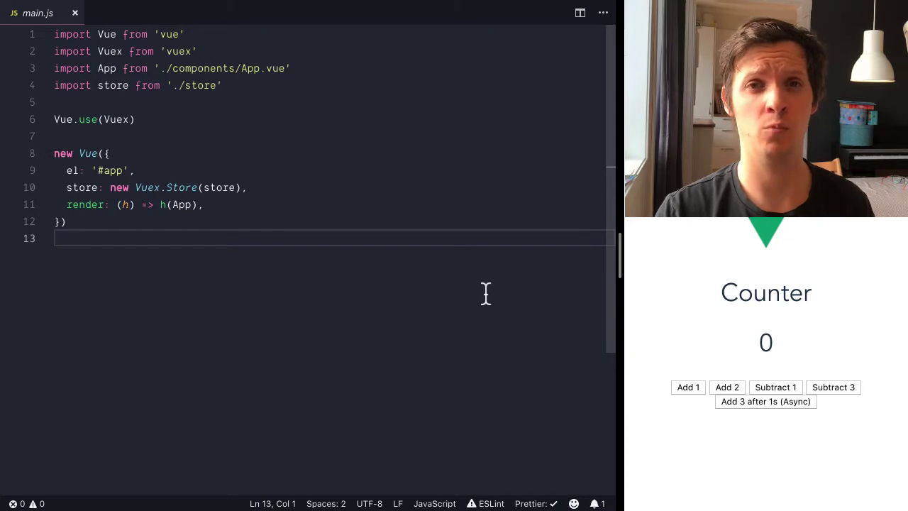
mouse_move(679, 273)
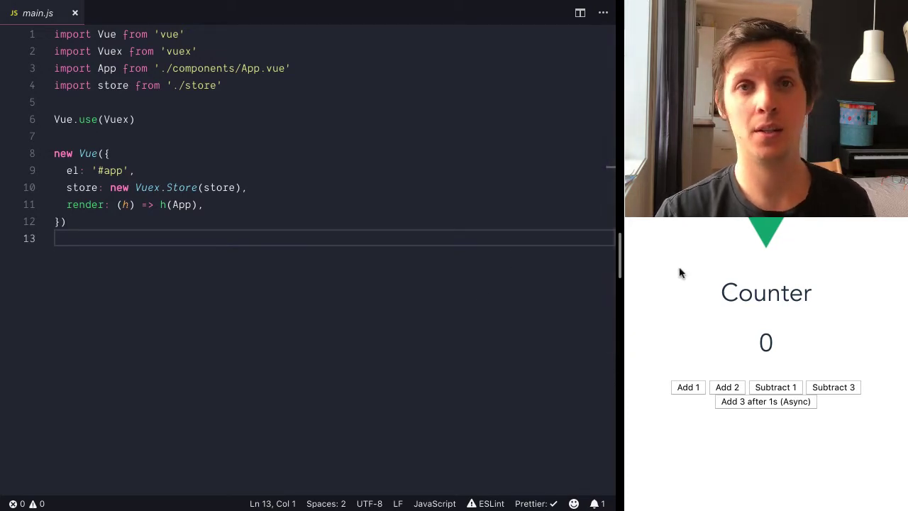
Use Add 2 in the running counter app to raise the count from 0 to 2.
click(687, 387)
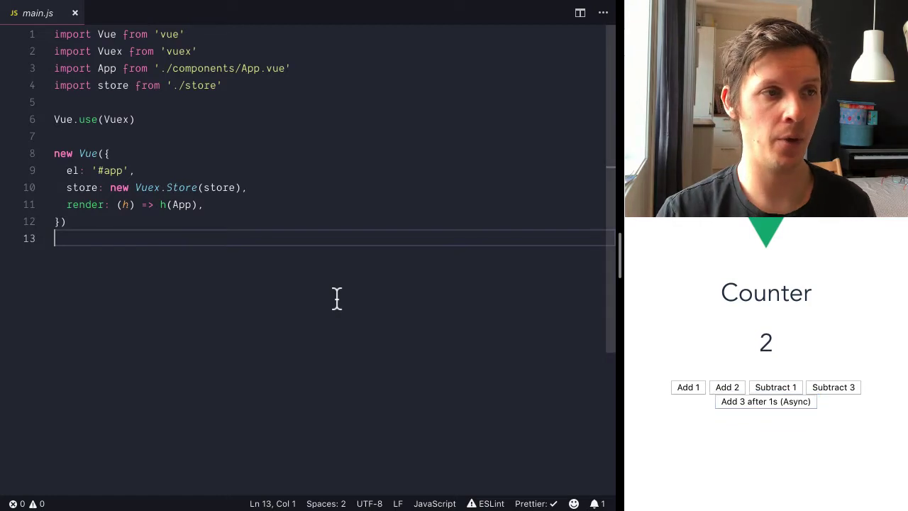
mouse_move(202, 146)
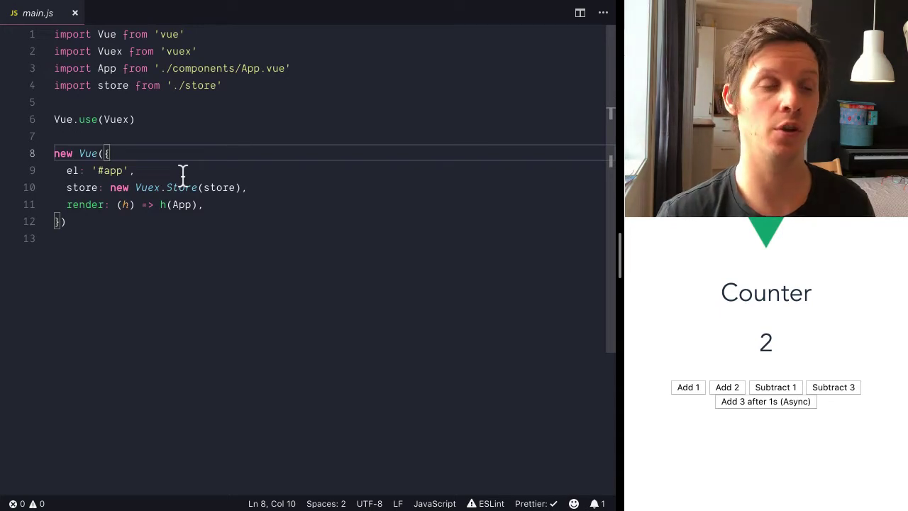
mouse_move(360, 245)
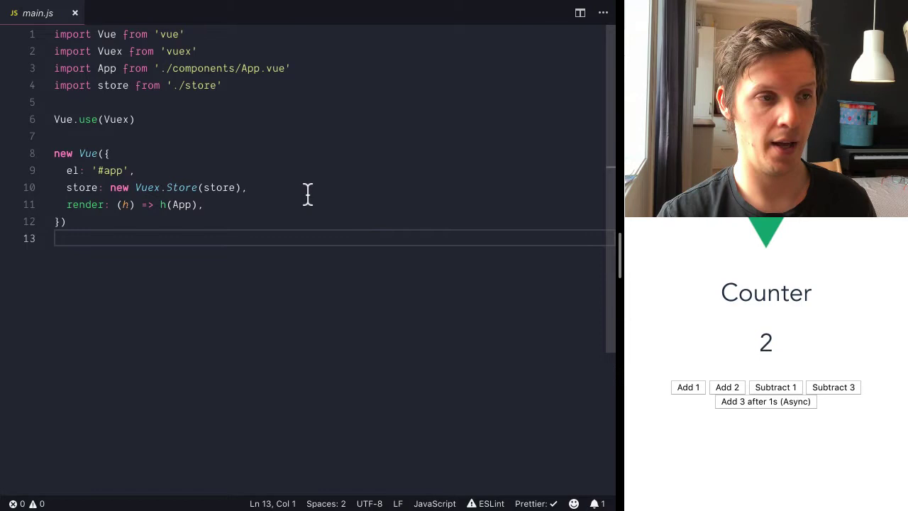
View the Vuex store in src/store/index.js, then open components/Counter.vue.
click(499, 221)
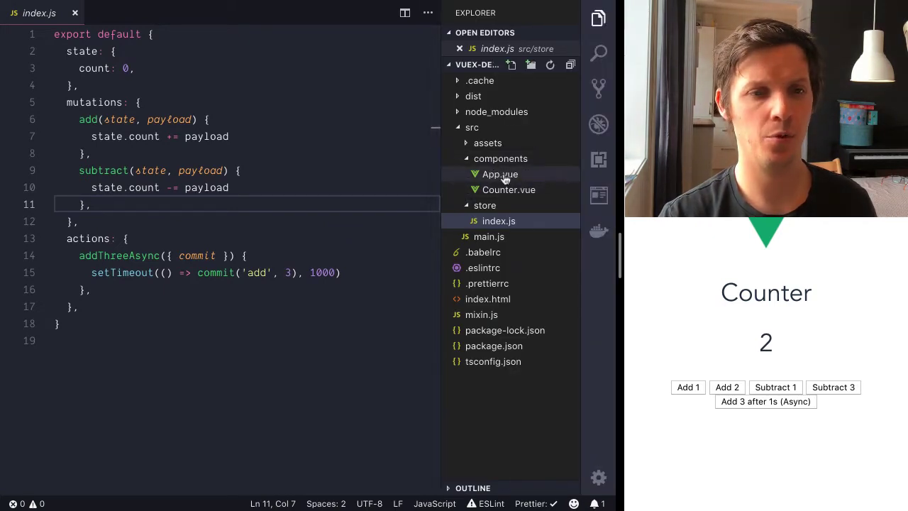
mouse_move(509, 190)
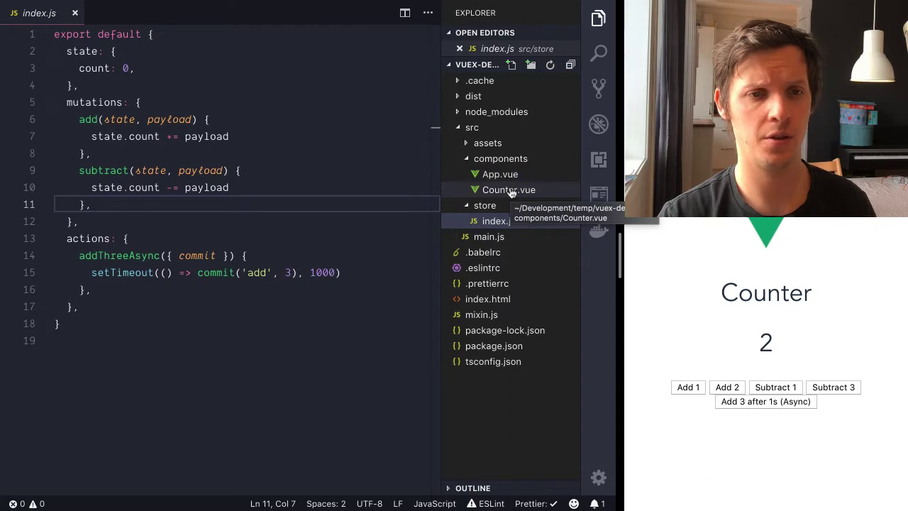
click(509, 190)
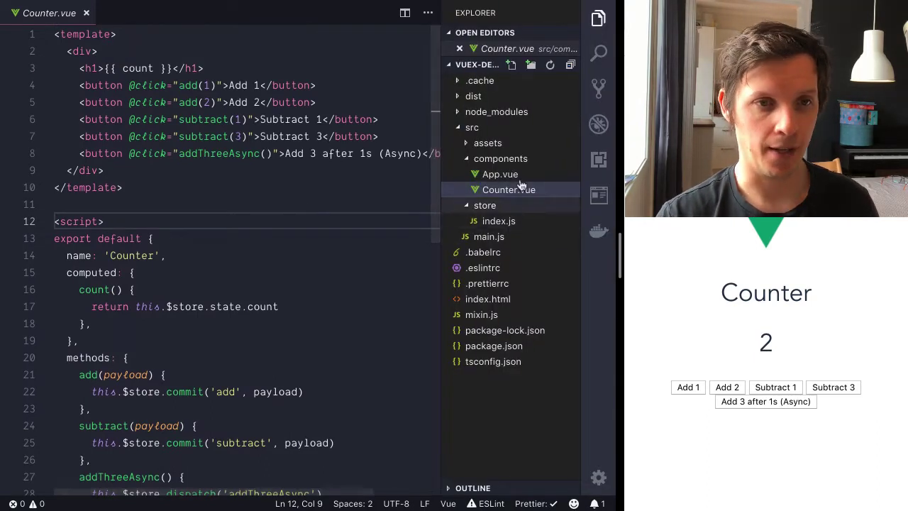
Add an overmind folder under src containing a new empty index.js.
click(472, 127)
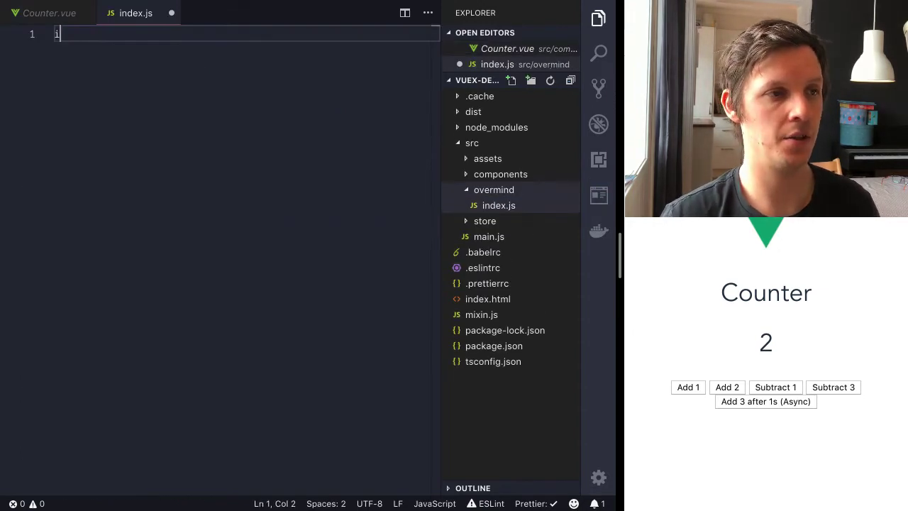
Import Overmind from 'overmind' and create an instance with state count 0 and empty actions.
text(import { Overmind })
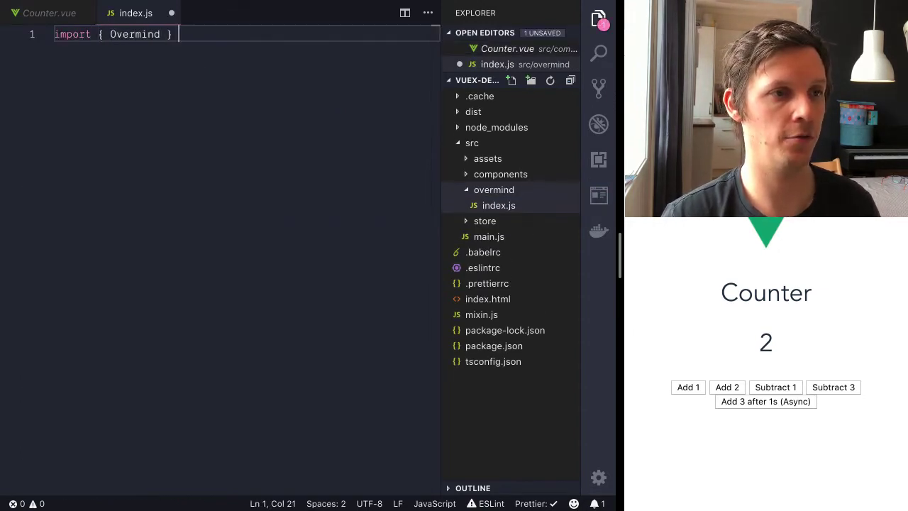
text(from 'overmind')
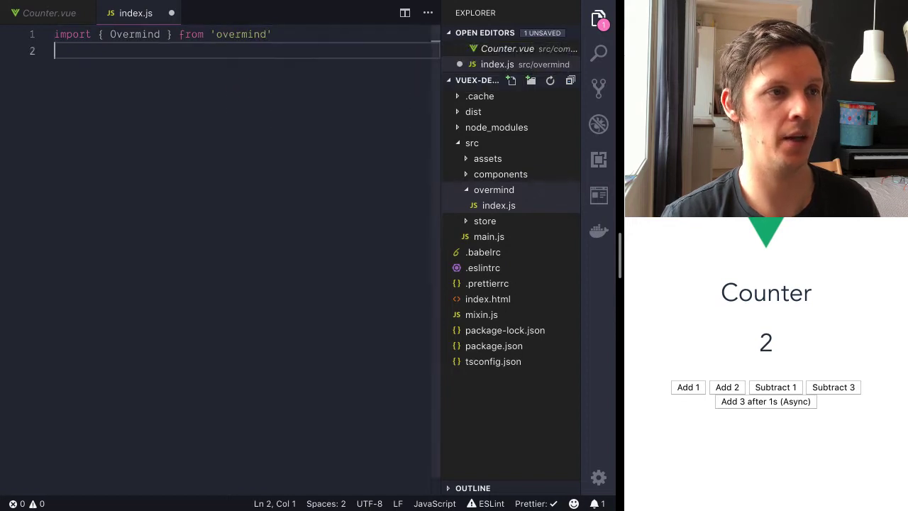
text(const overmind = n)
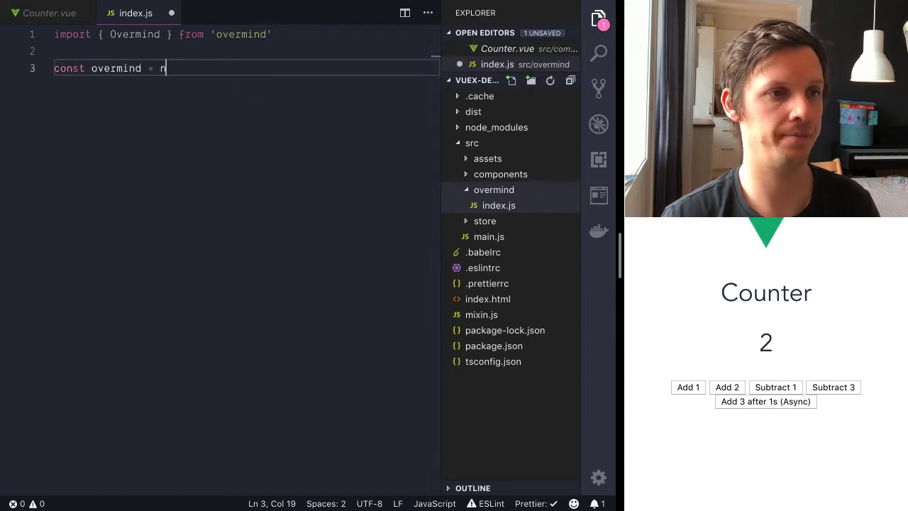
text(ew Overmind({)
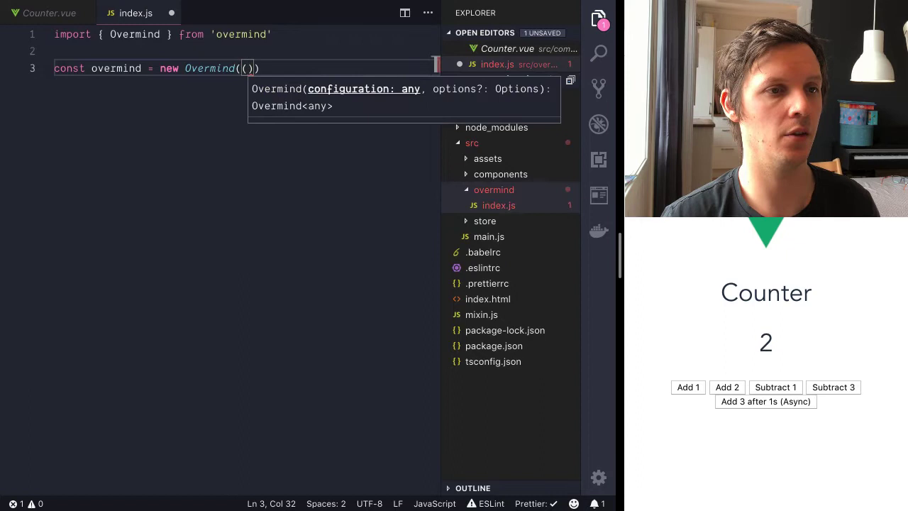
text({state: {)
text(count)
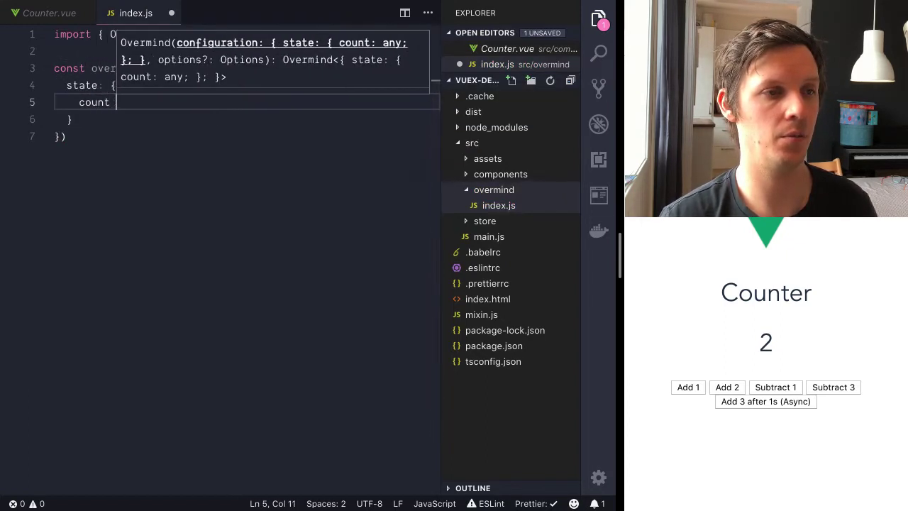
text(acti)
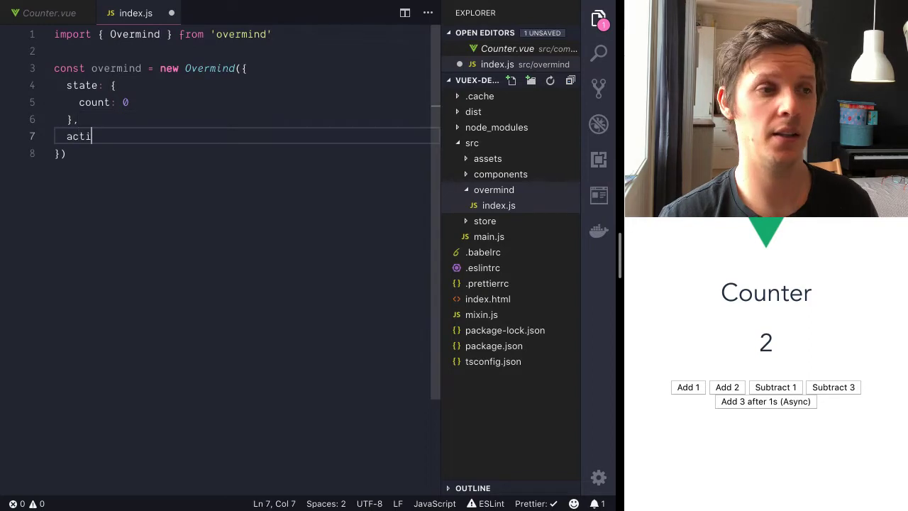
text(ons: {)
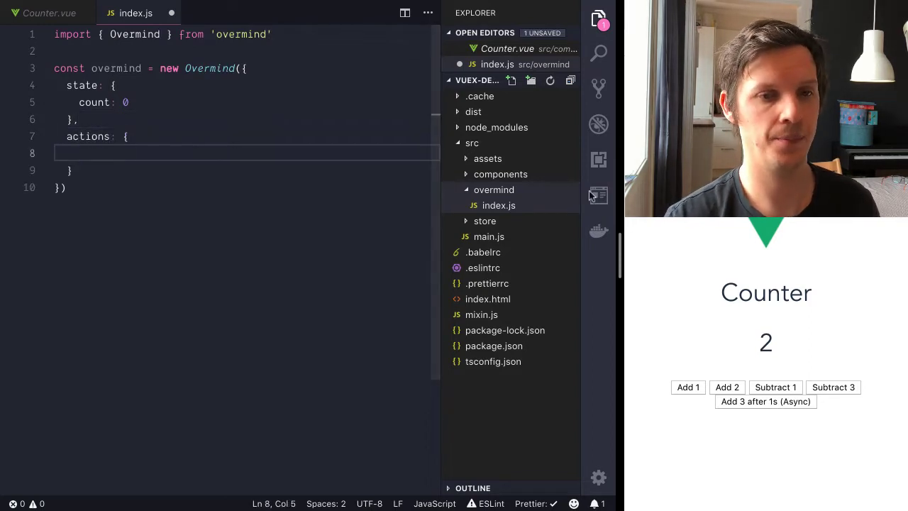
Copy the add and subtract mutations into Overmind actions, destructuring add's parameters with value: payload.
click(498, 237)
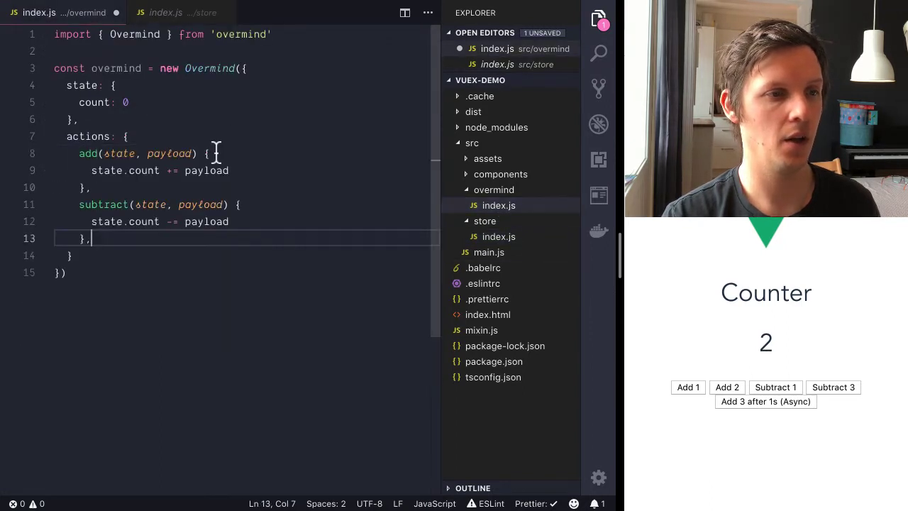
double_click(169, 153)
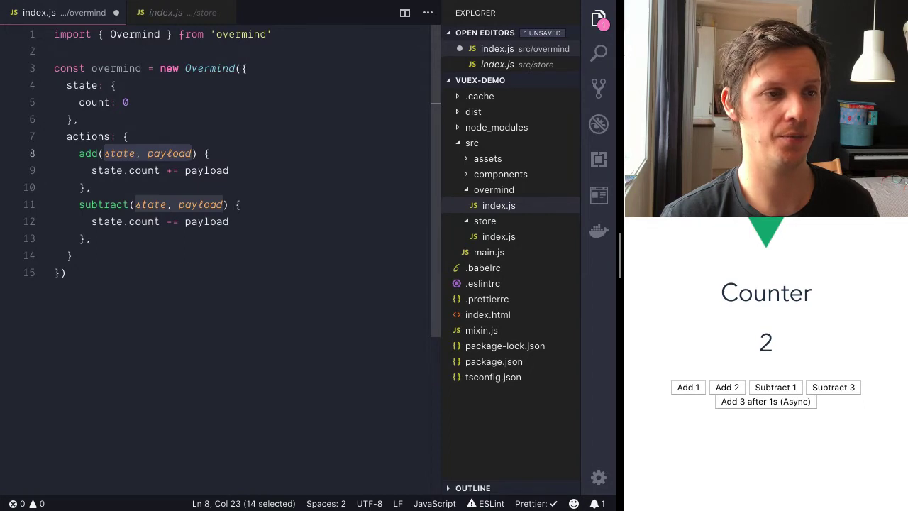
text({)
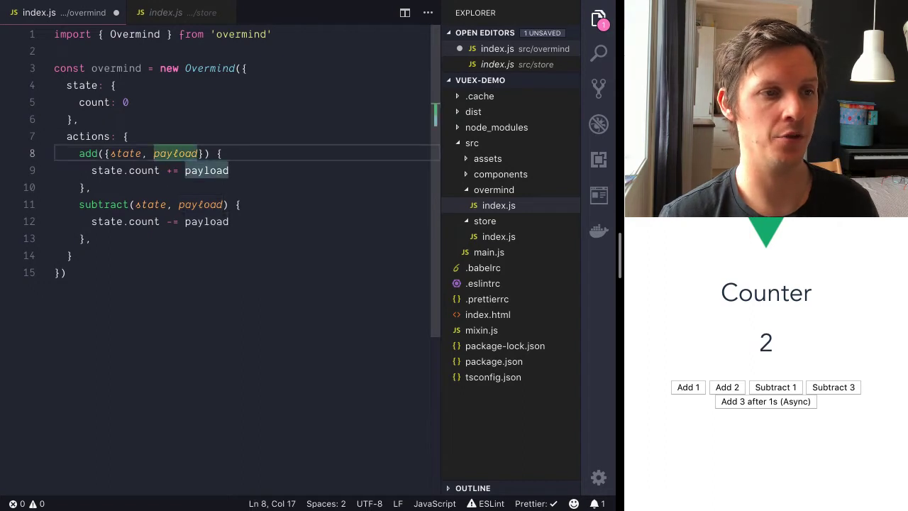
text(value :)
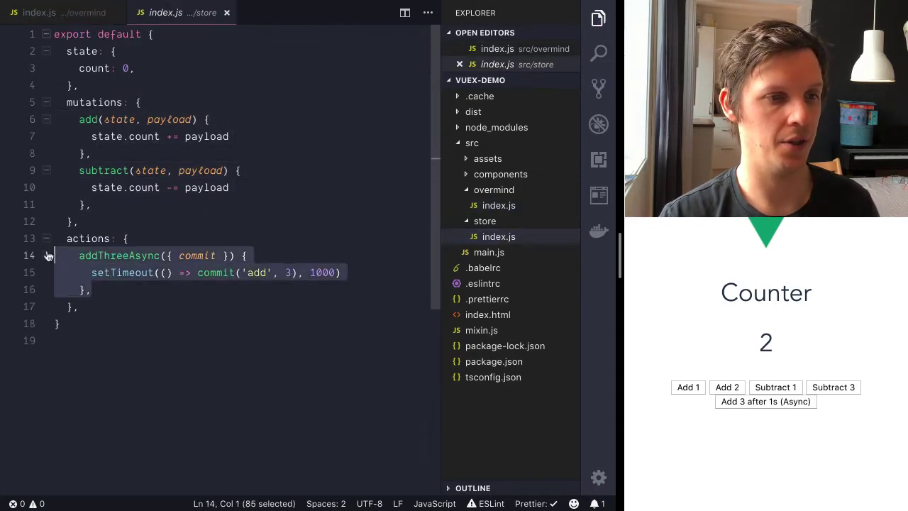
Paste addThreeAsync into the Overmind actions, using state.count += 3 inside setTimeout, and save.
click(64, 12)
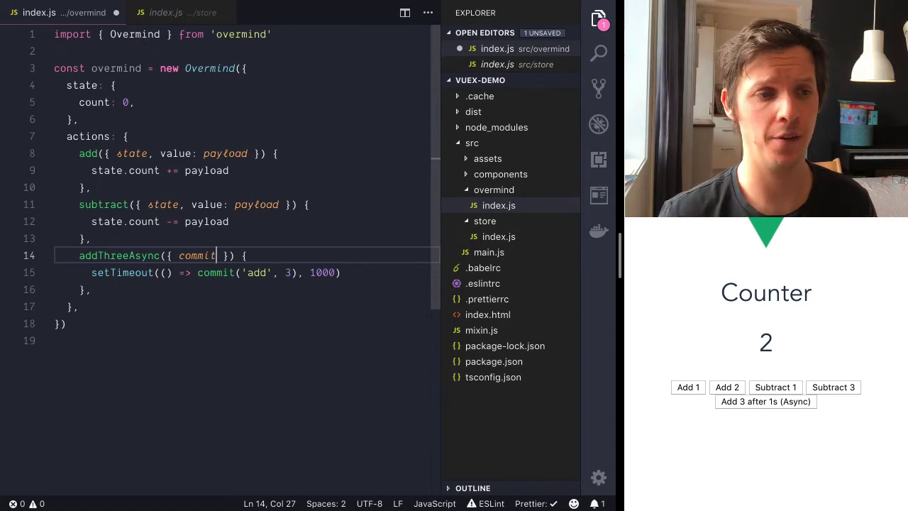
text(state)
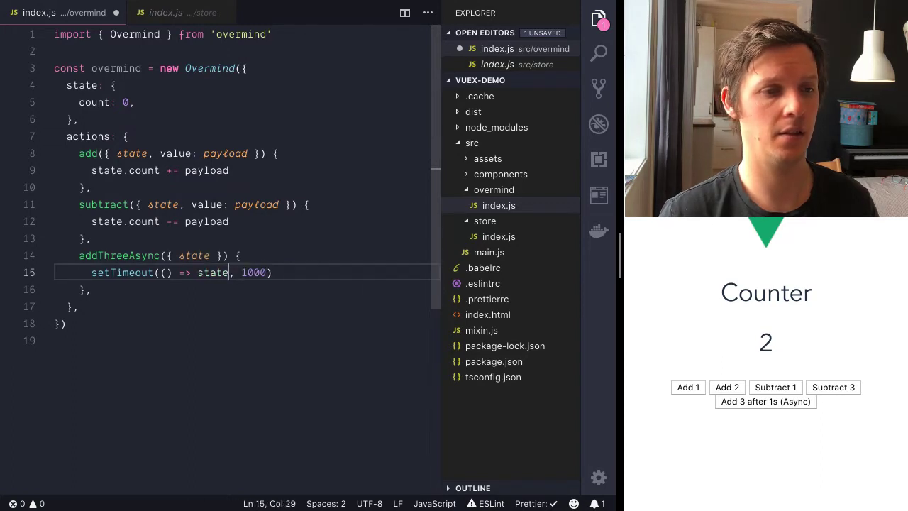
text(.count += 3))
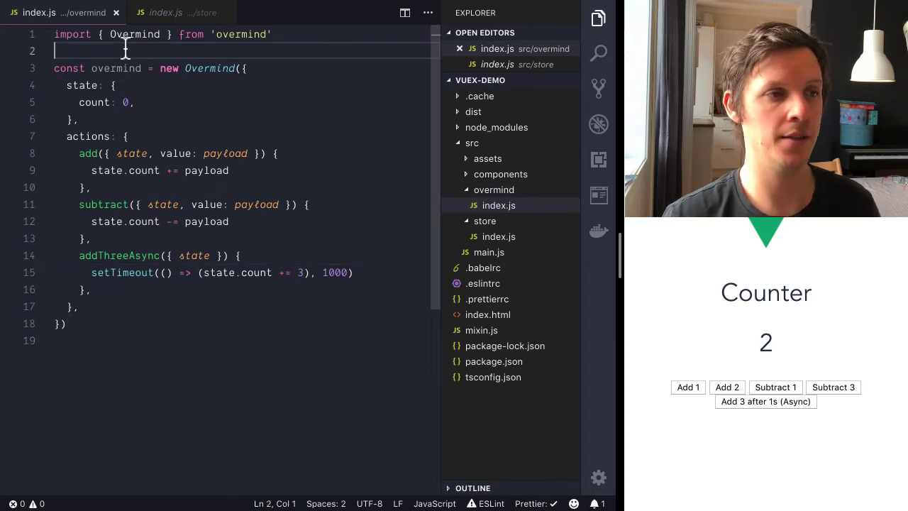
Export OvermindPlugin via createPlugin(overmind) from overmind-vue and register it with Vue.use in main.js.
text(import { createPlugin } from)
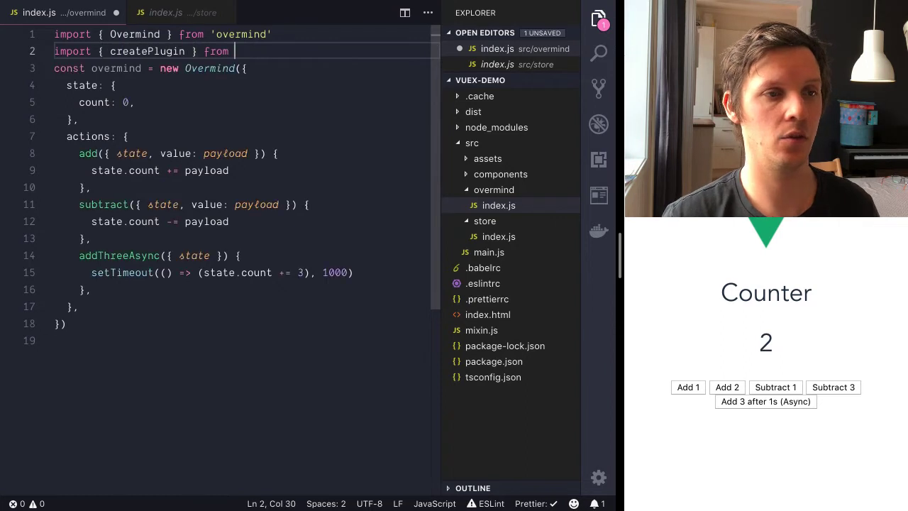
text('overmind-vue)
text(export const OvermindPl)
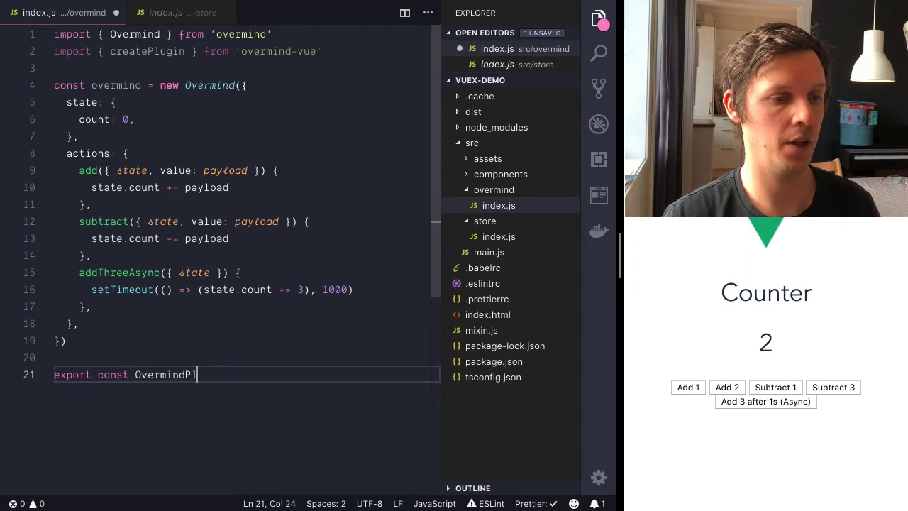
text(ugin = createPlu)
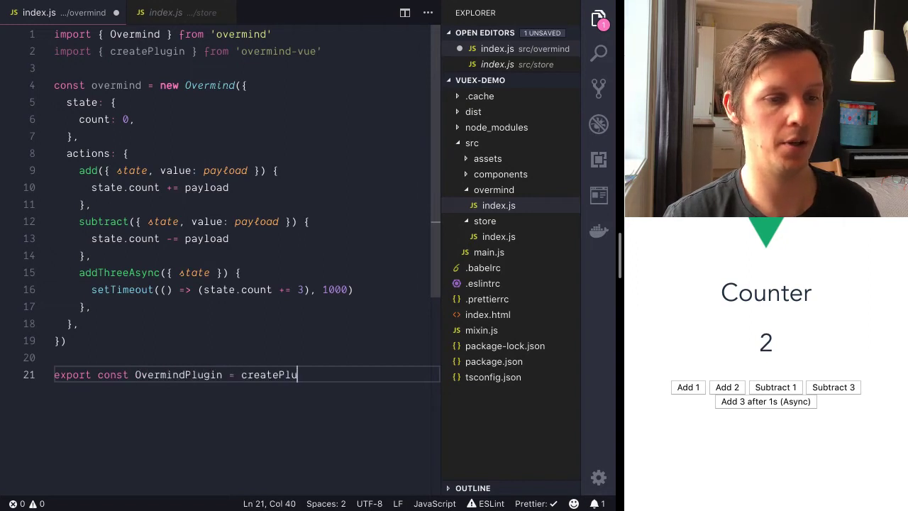
text(gin(overmind))
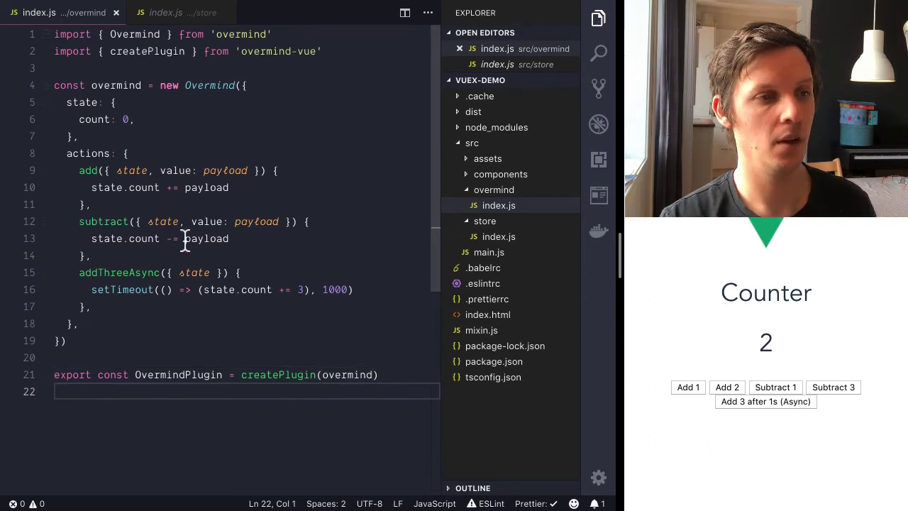
mouse_move(210, 85)
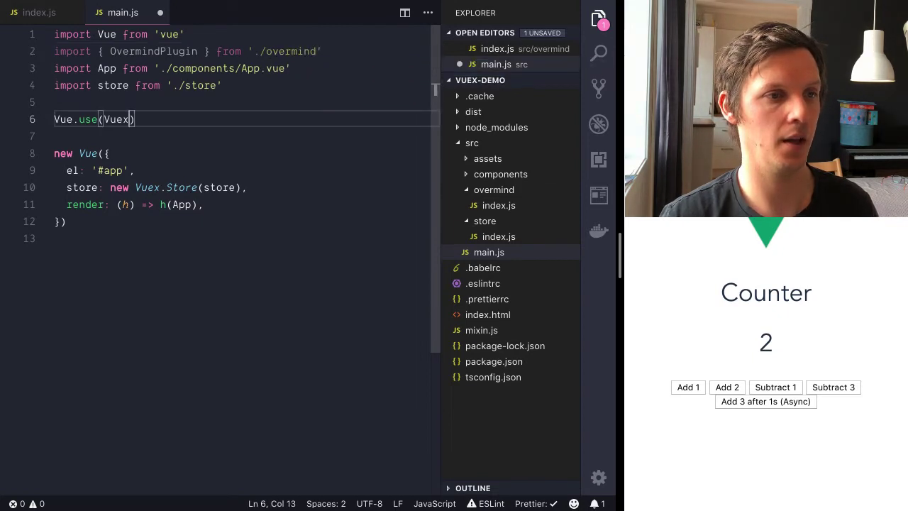
text(OvermindPlugin)
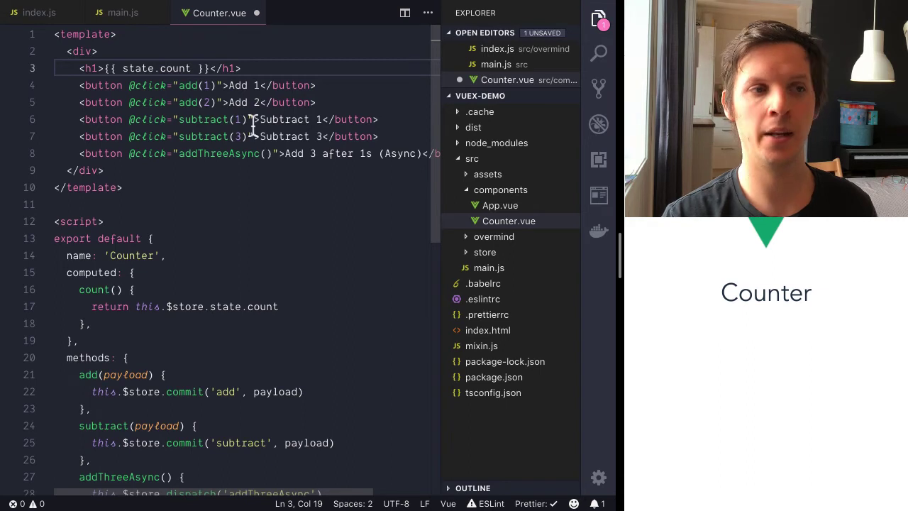
Call this.actions.add(payload), subtract and addThreeAsync in Counter.vue's methods, then try the app.
scroll(down, 3)
text(// )
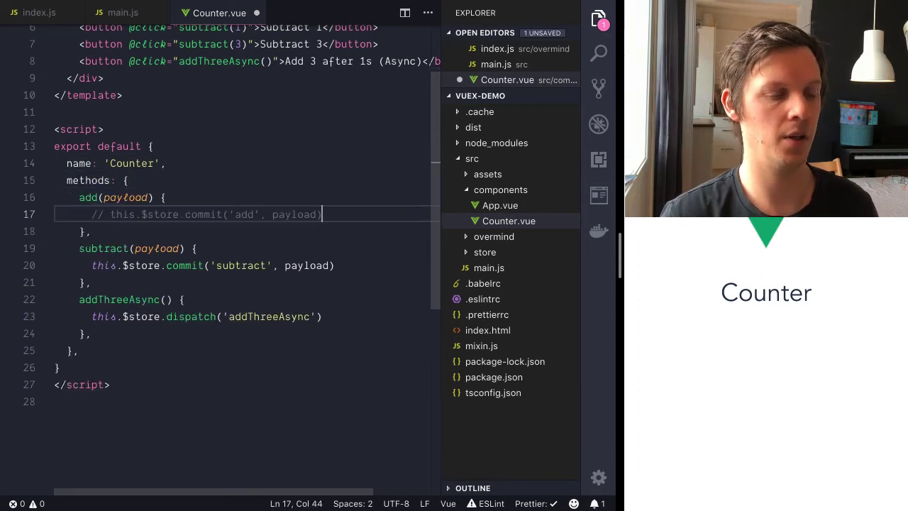
text(this.actions.)
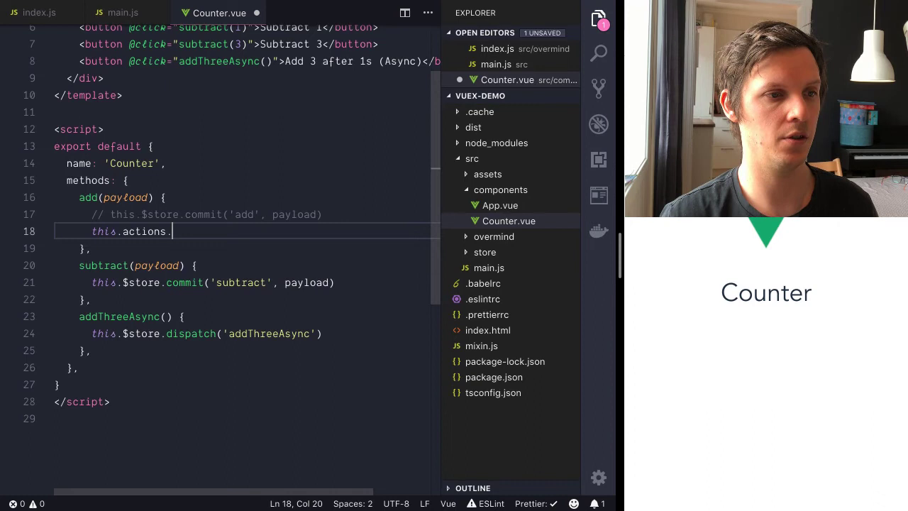
text(add(payload))
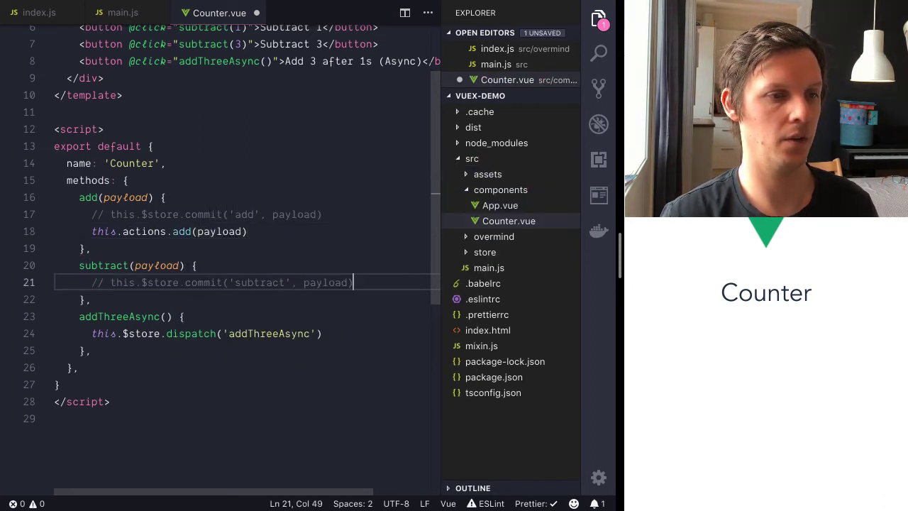
text(this.actions.subtract(payload)
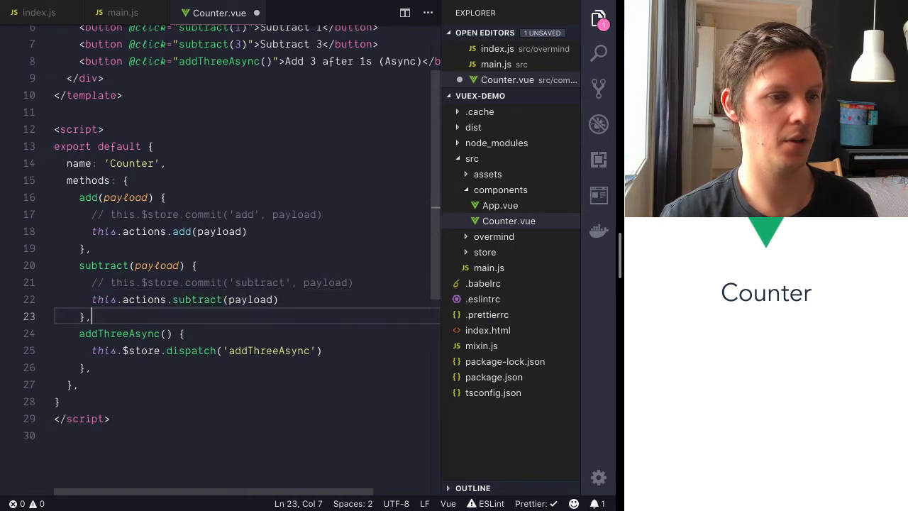
text(this.ac)
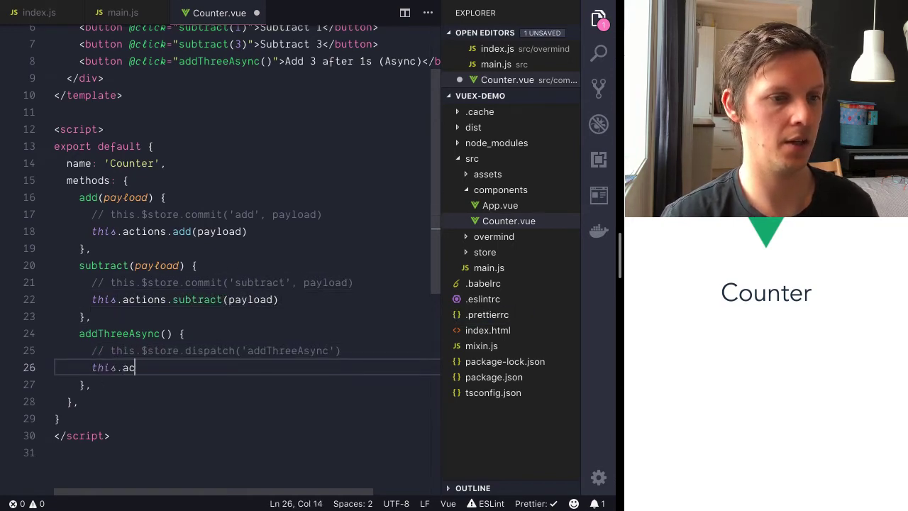
text(tions.addThreeAsync()
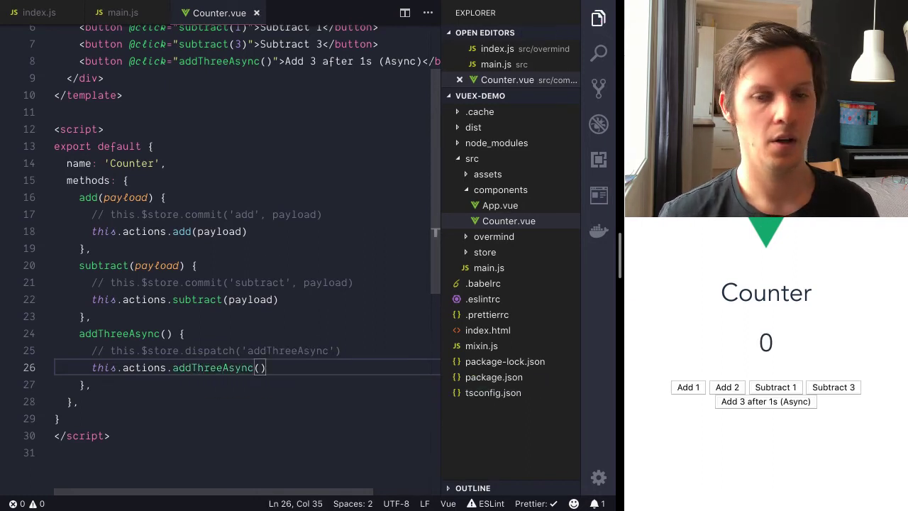
mouse_move(683, 321)
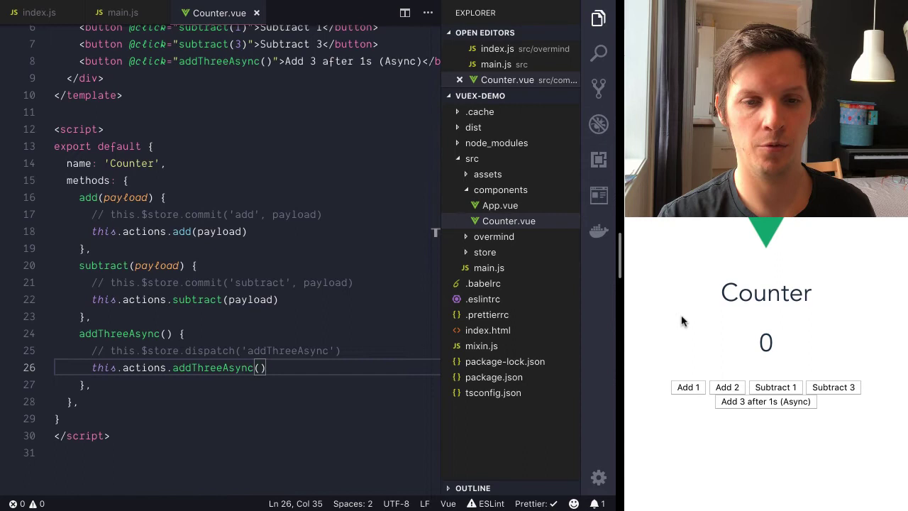
click(726, 386)
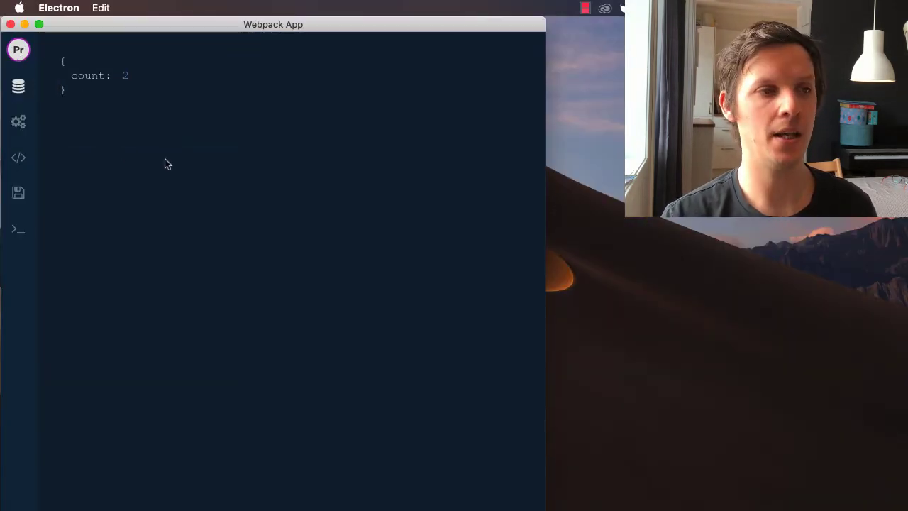
mouse_move(156, 96)
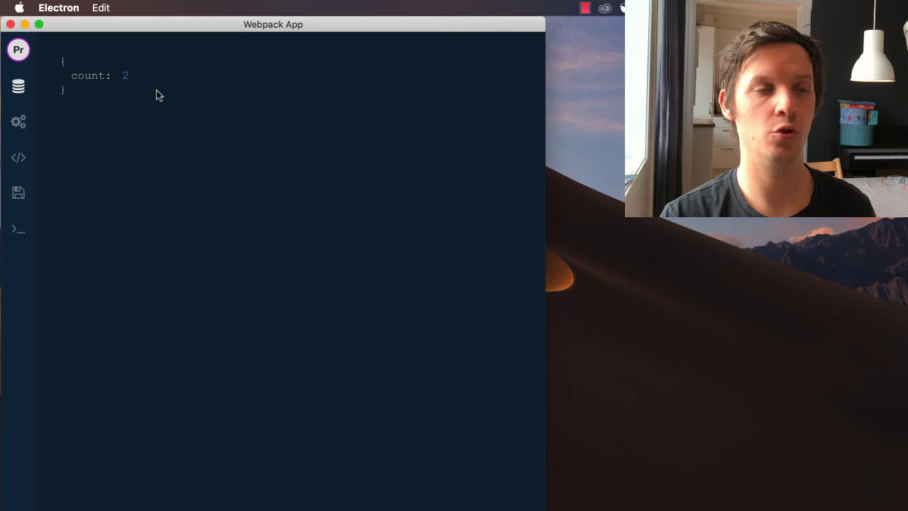
mouse_move(18, 122)
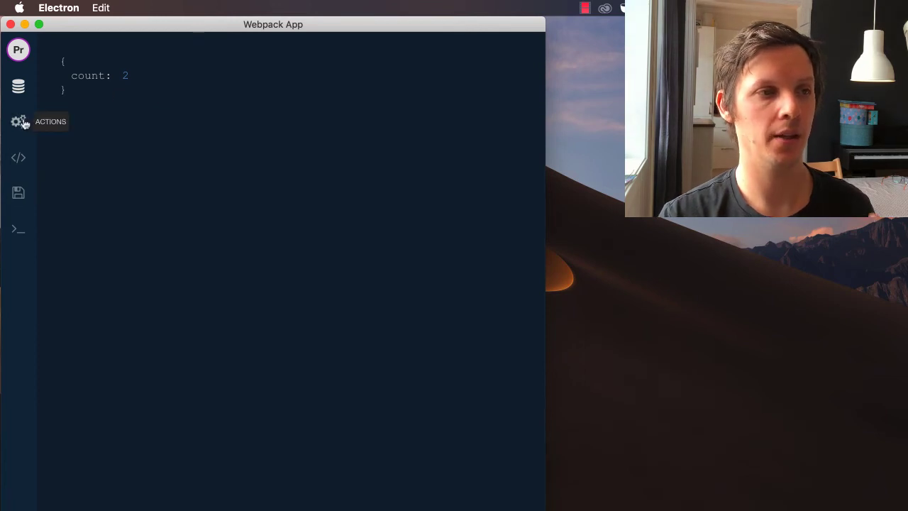
Inspect the individual add and subtract runs and their count changes in Overmind devtools.
click(18, 121)
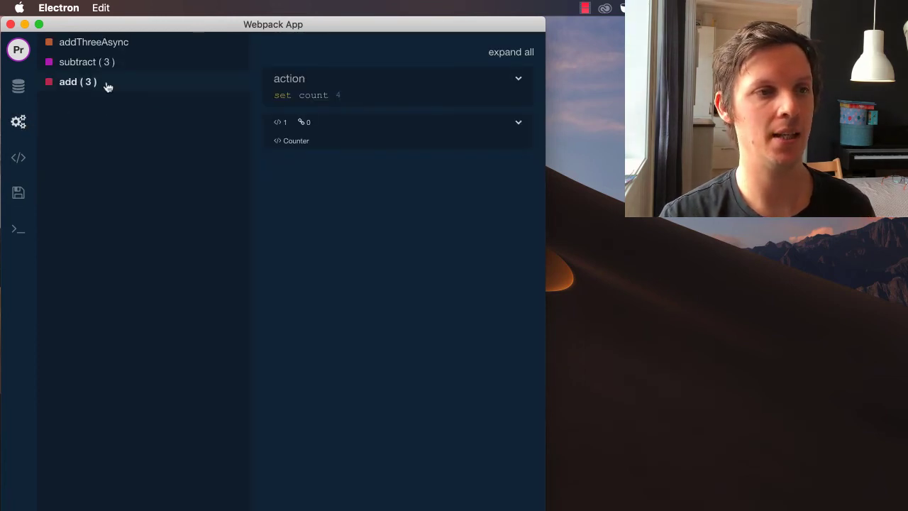
click(78, 81)
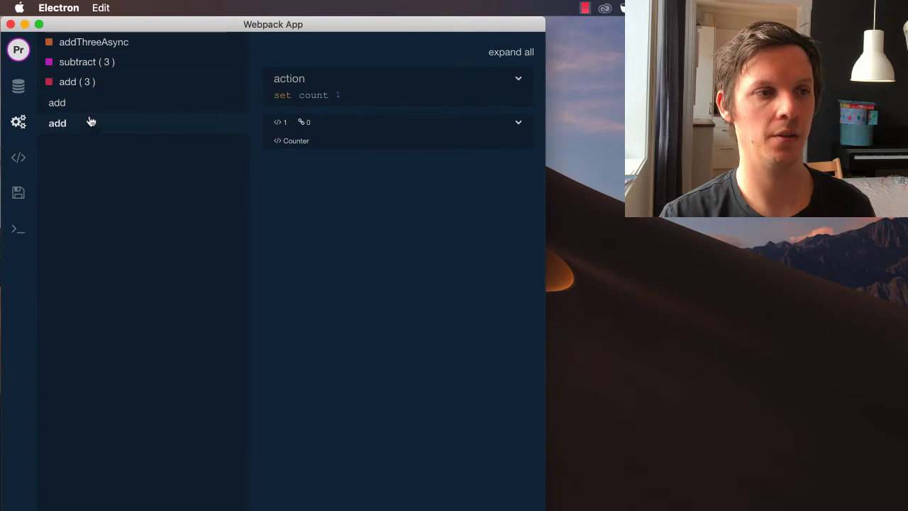
mouse_move(156, 116)
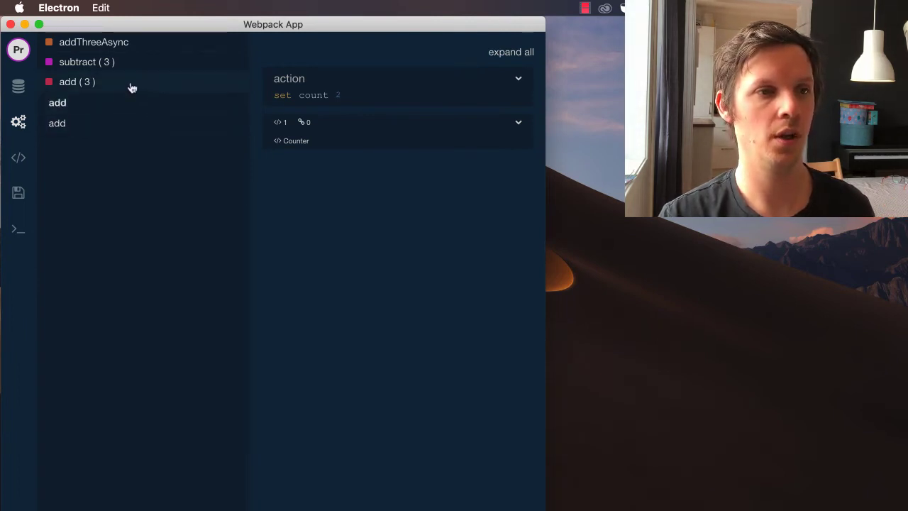
click(77, 82)
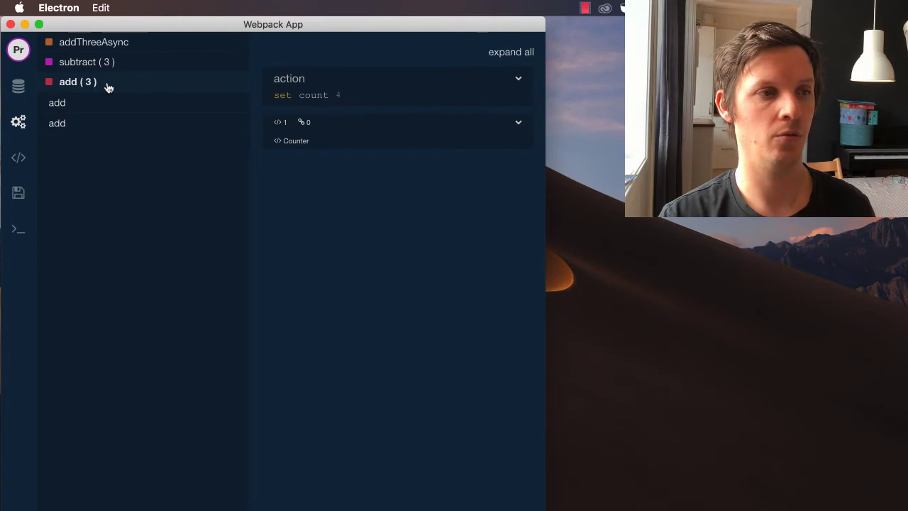
click(89, 62)
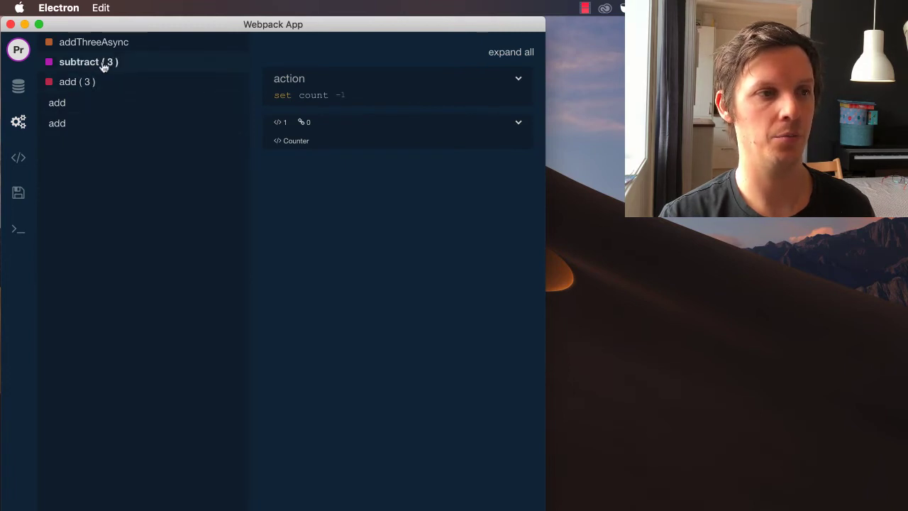
click(93, 42)
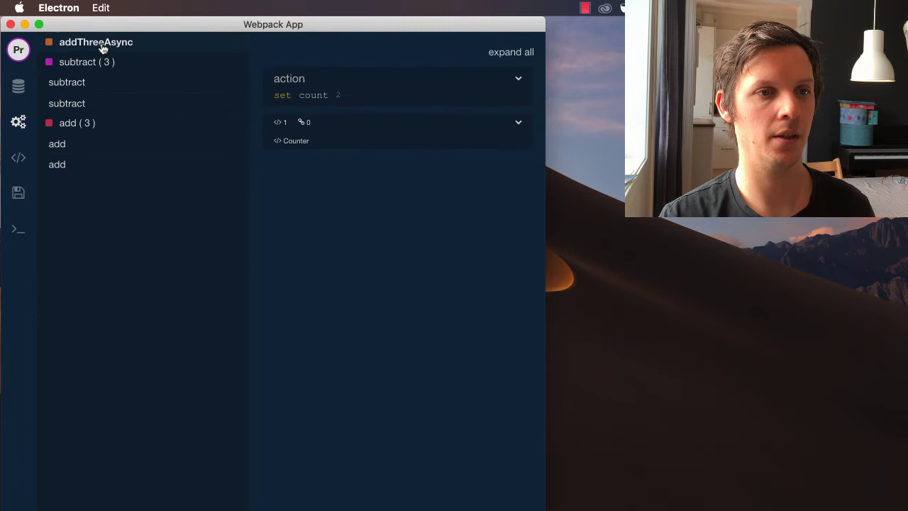
mouse_move(285, 95)
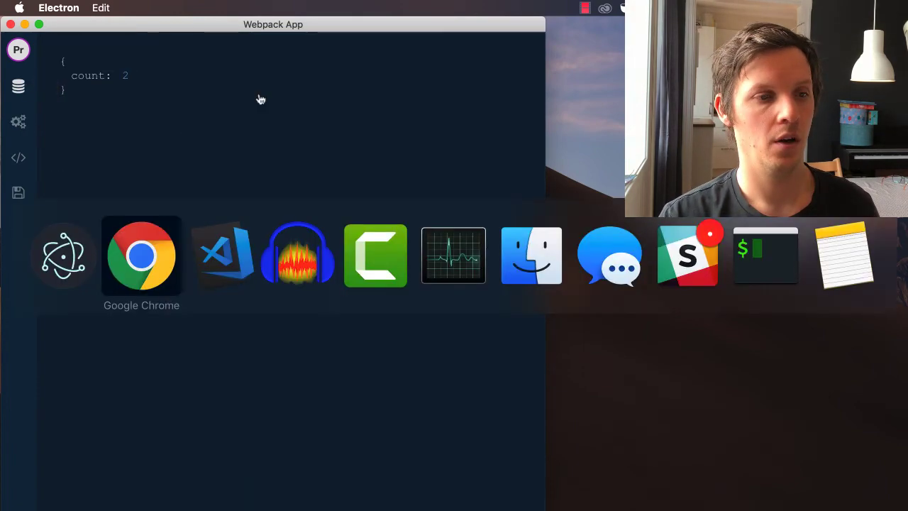
click(219, 255)
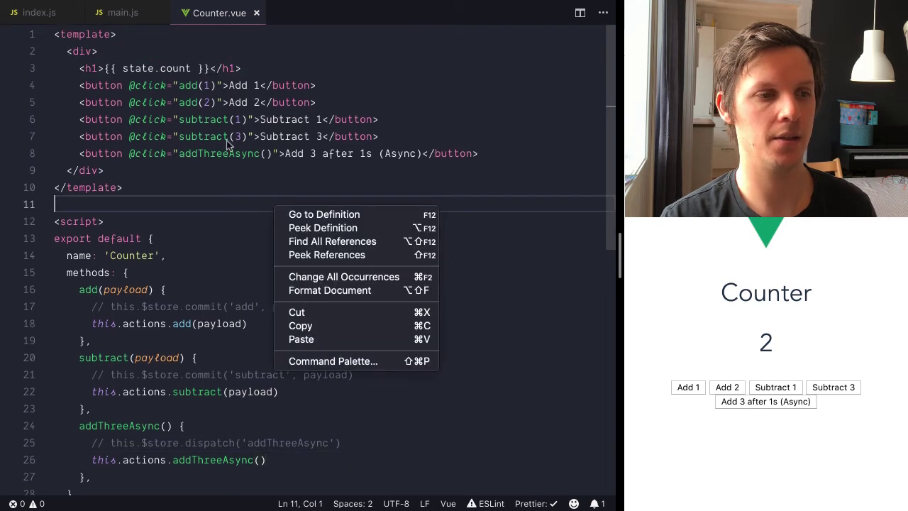
click(179, 94)
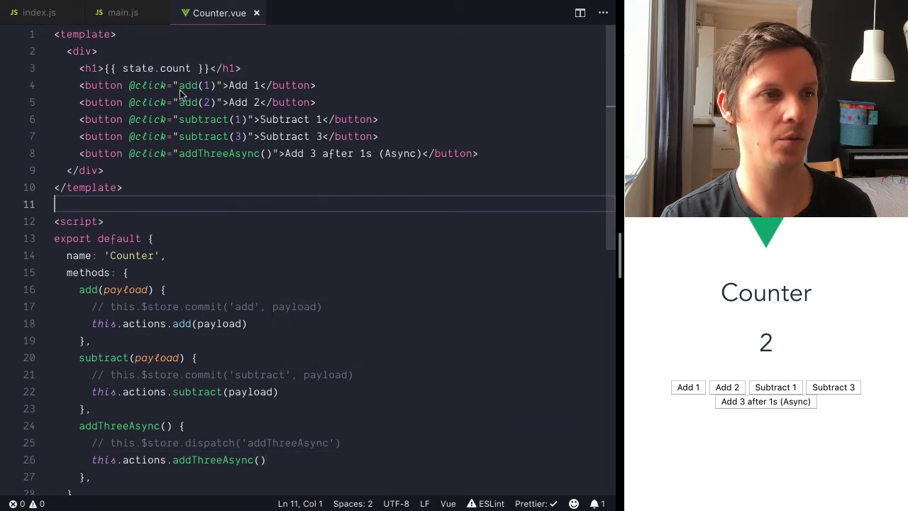
text(th)
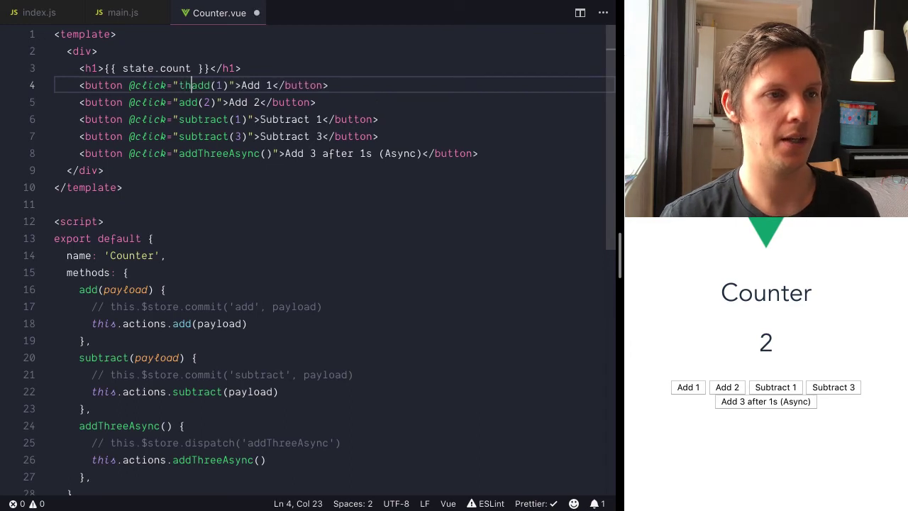
text(actions.)
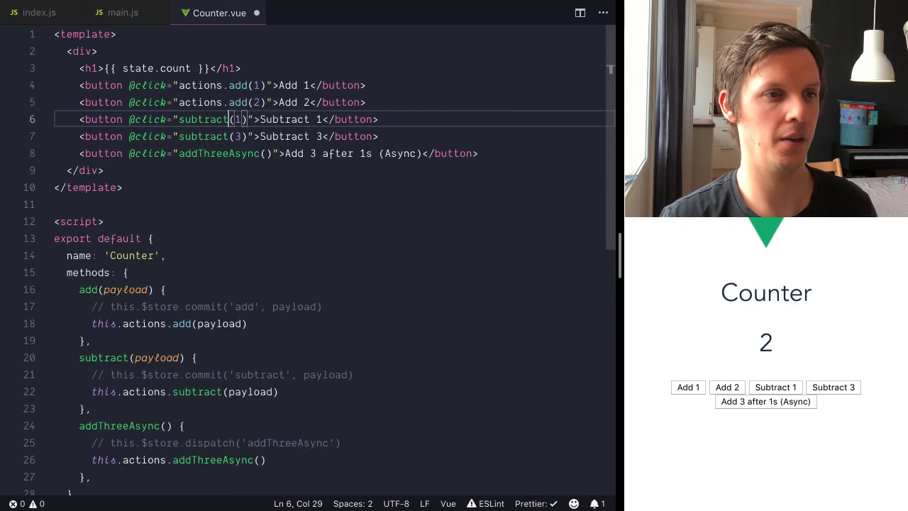
text(actions.)
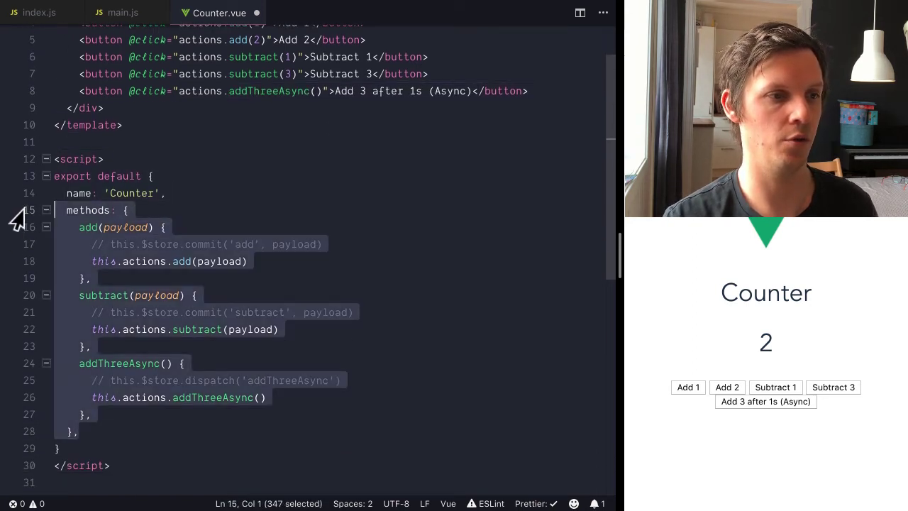
key(Delete)
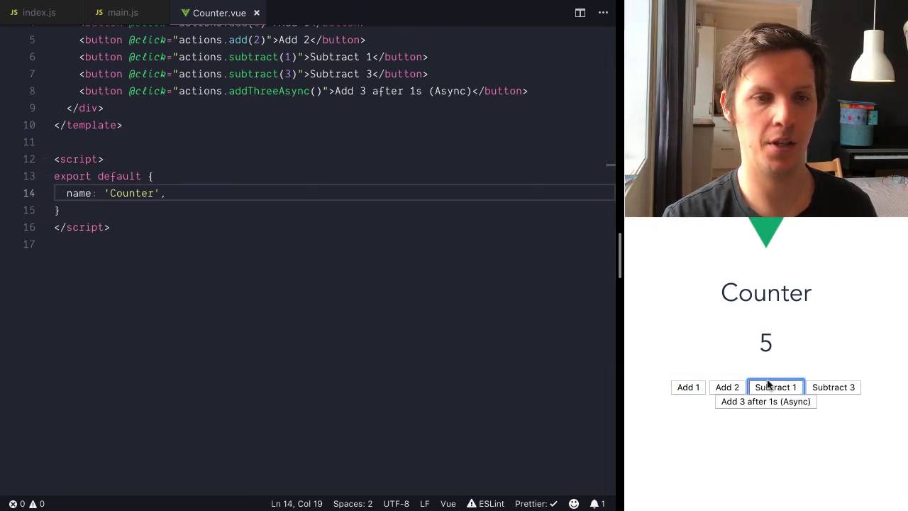
click(775, 387)
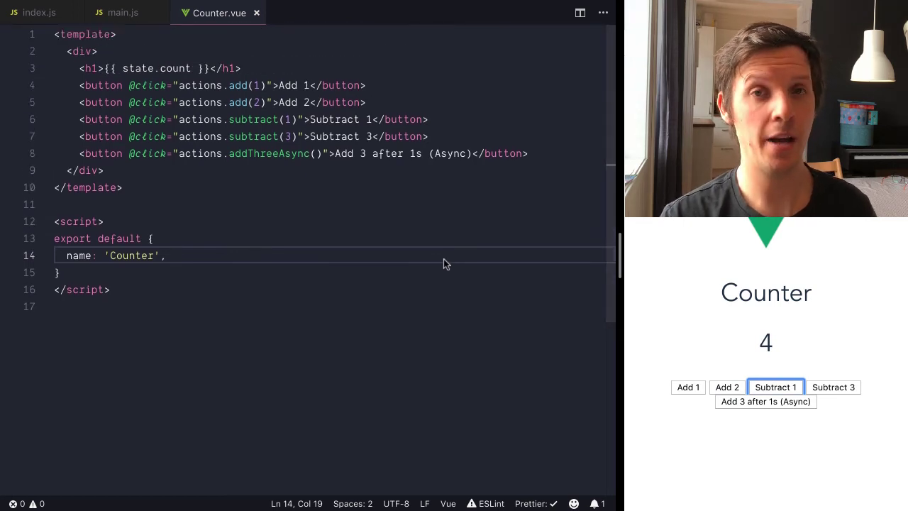